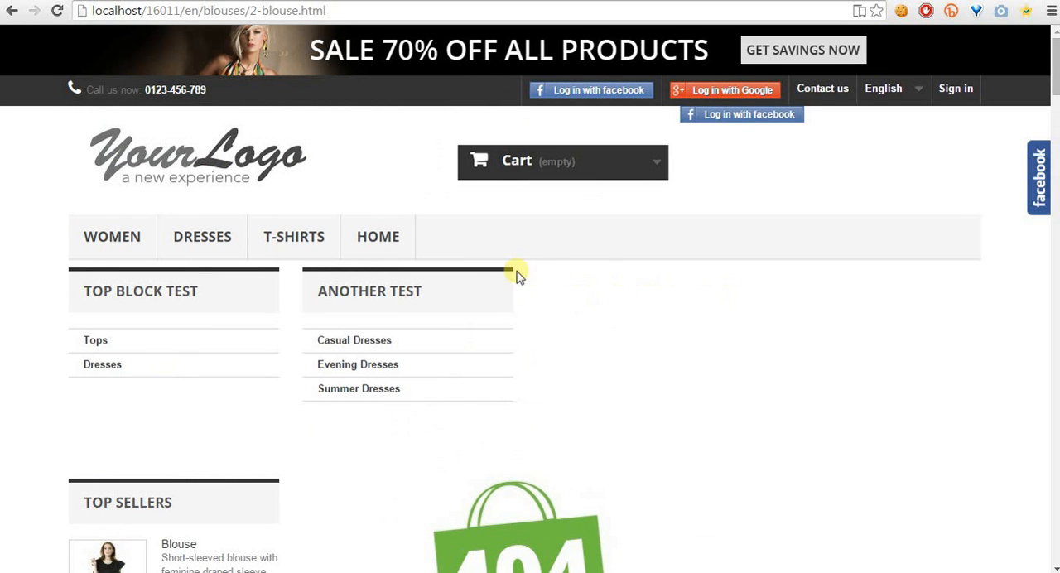
{"action": "mouse_move", "coordinate": [496, 285]}
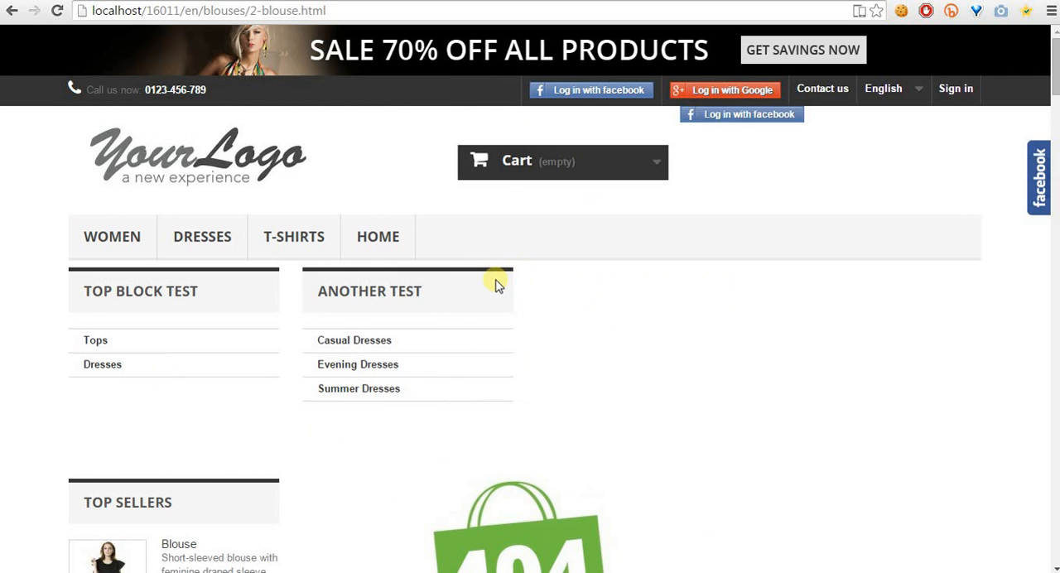
{"action": "mouse_move", "coordinate": [236, 157]}
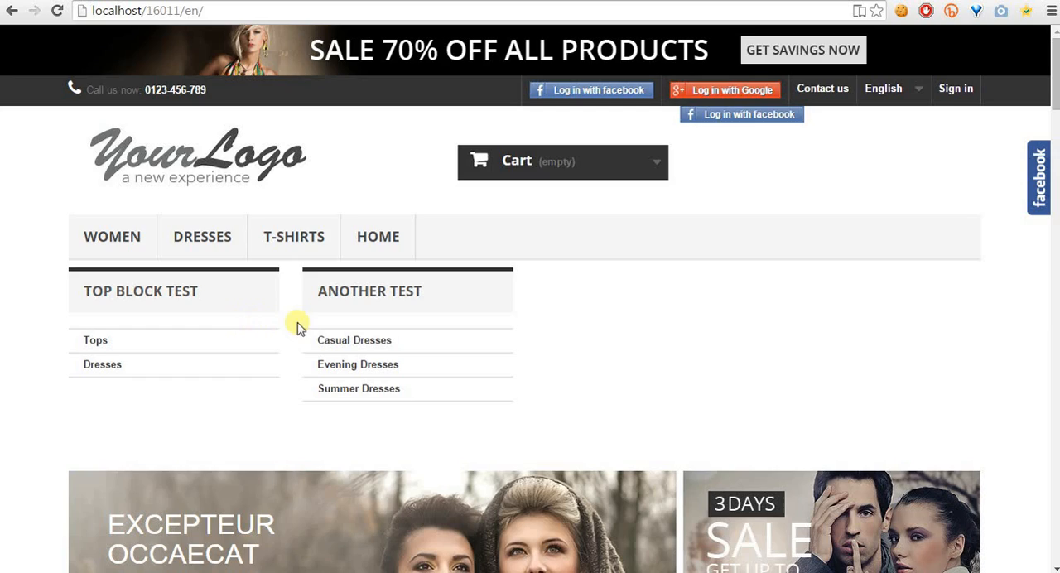
Step: Scroll to New Arrivals and open Printed Chiffon Dress, which shows a 404 error
{"action": "scroll", "scroll_direction": "down", "scroll_amount": 3}
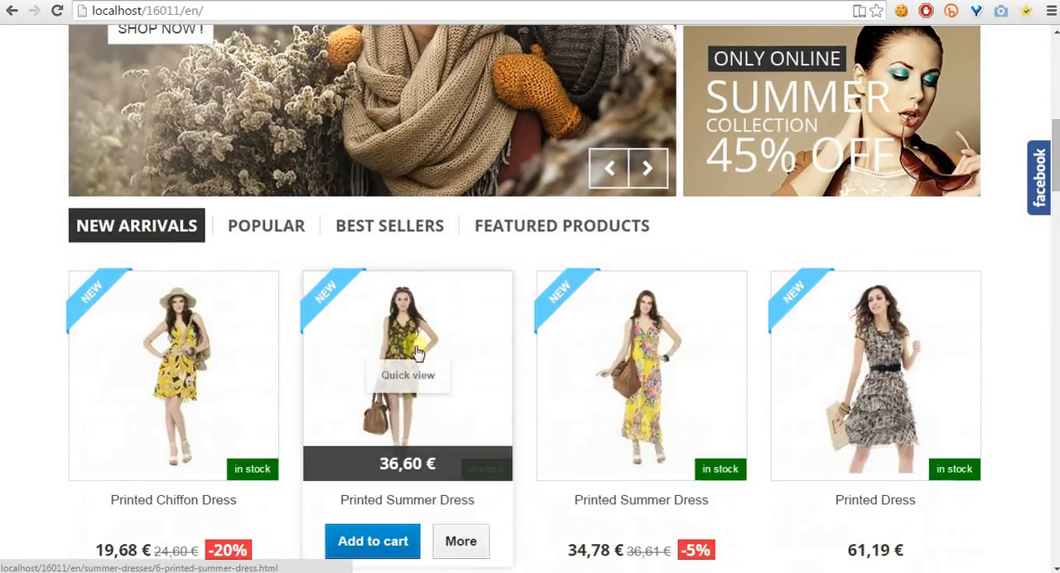
{"action": "mouse_move", "coordinate": [251, 330]}
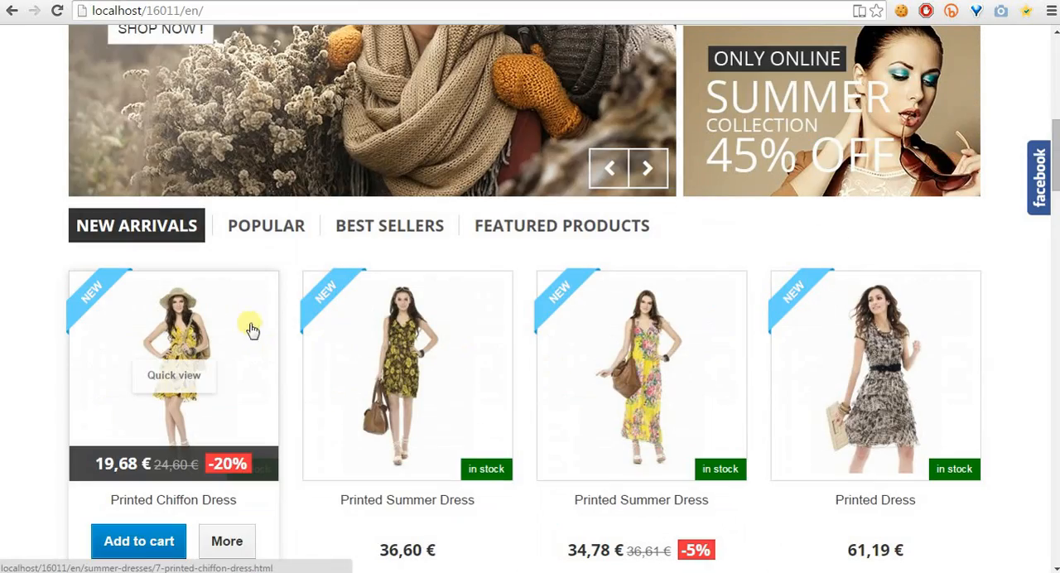
{"action": "scroll", "scroll_direction": "down", "scroll_amount": 3}
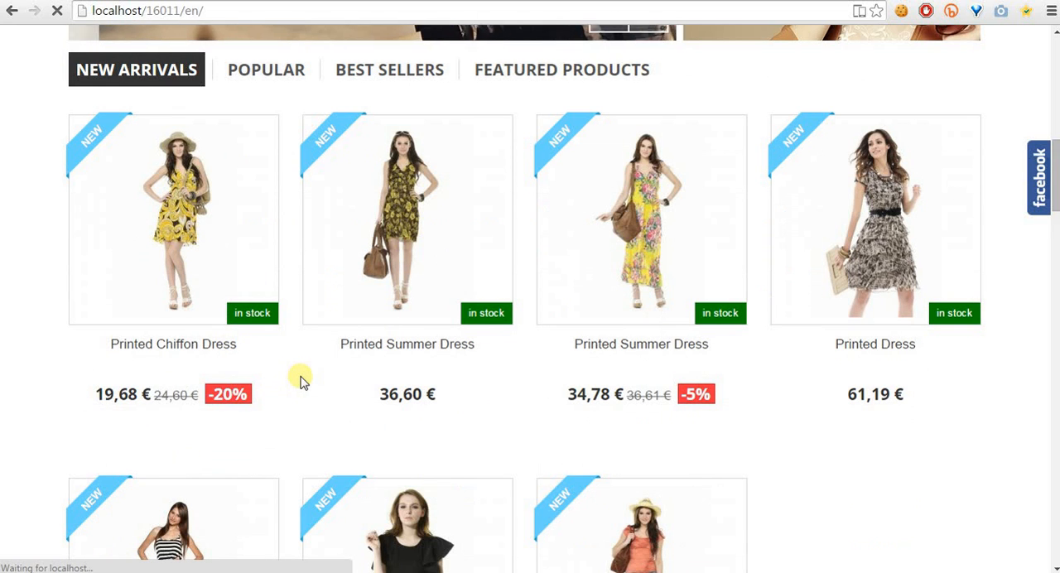
{"action": "mouse_move", "coordinate": [406, 220]}
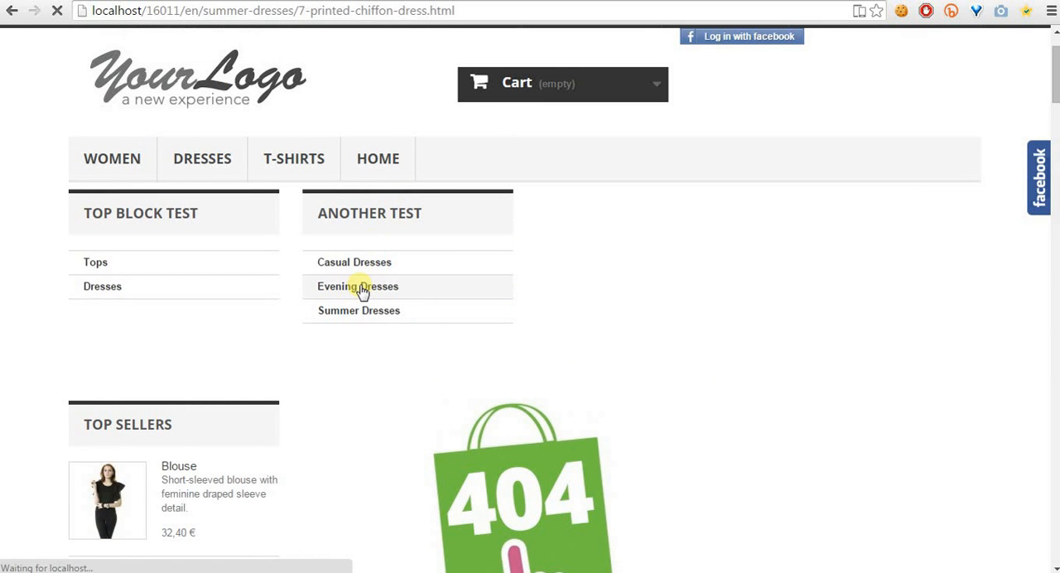
{"action": "scroll", "scroll_direction": "down", "scroll_amount": 3}
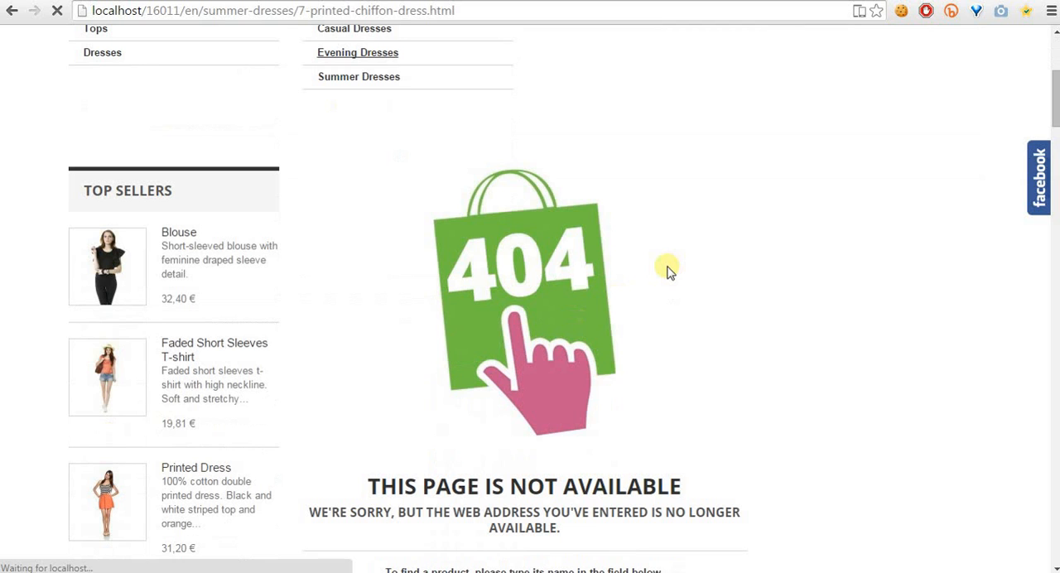
{"action": "mouse_move", "coordinate": [730, 263]}
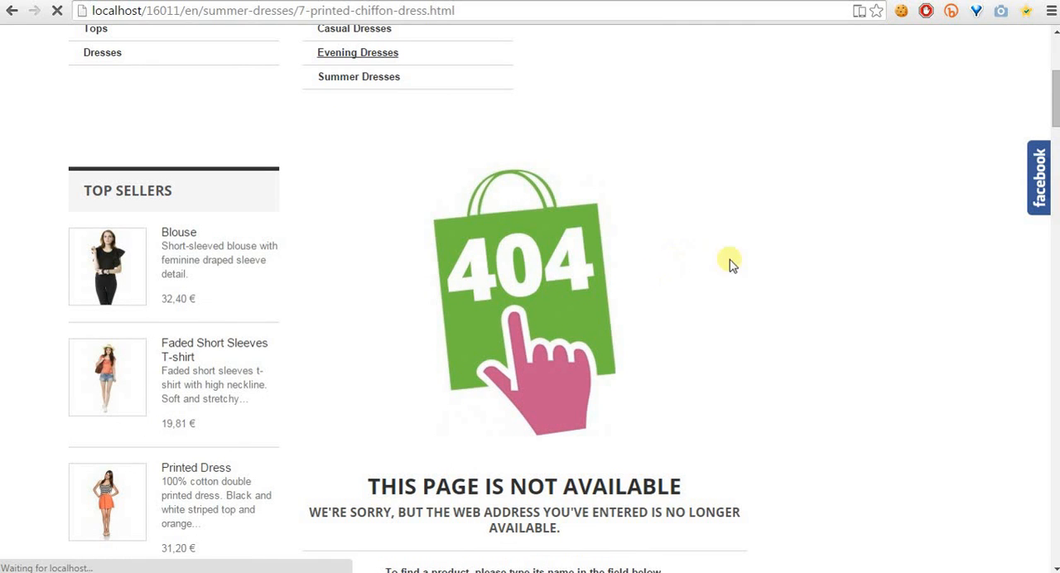
{"action": "scroll", "scroll_direction": "down", "scroll_amount": 3}
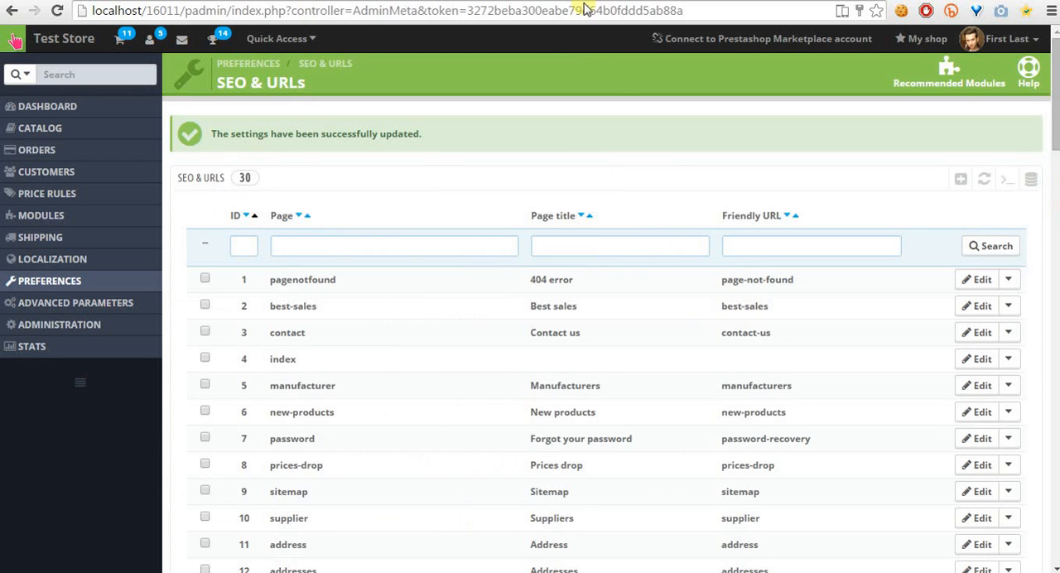
Step: Go to Preferences > SEO & URLs in the back office
{"action": "scroll", "scroll_direction": "down", "scroll_amount": 3}
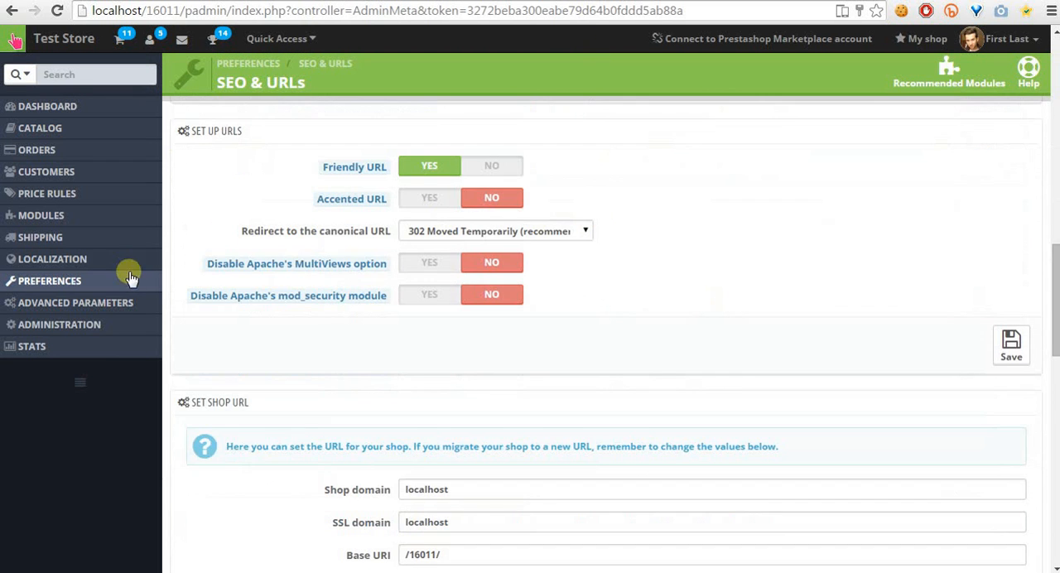
{"action": "left_click", "coordinate": [50, 280]}
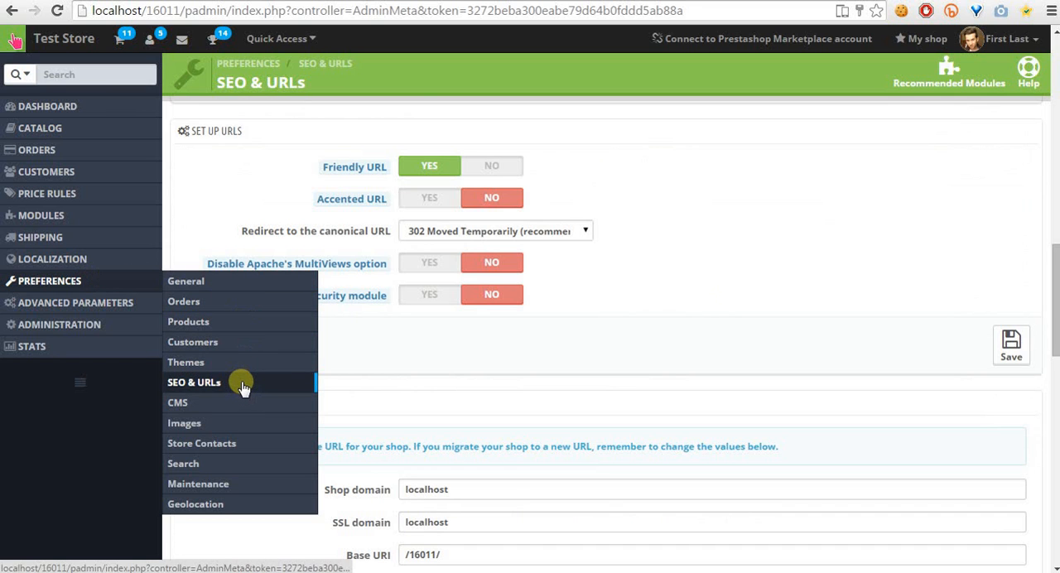
{"action": "left_click", "coordinate": [194, 381]}
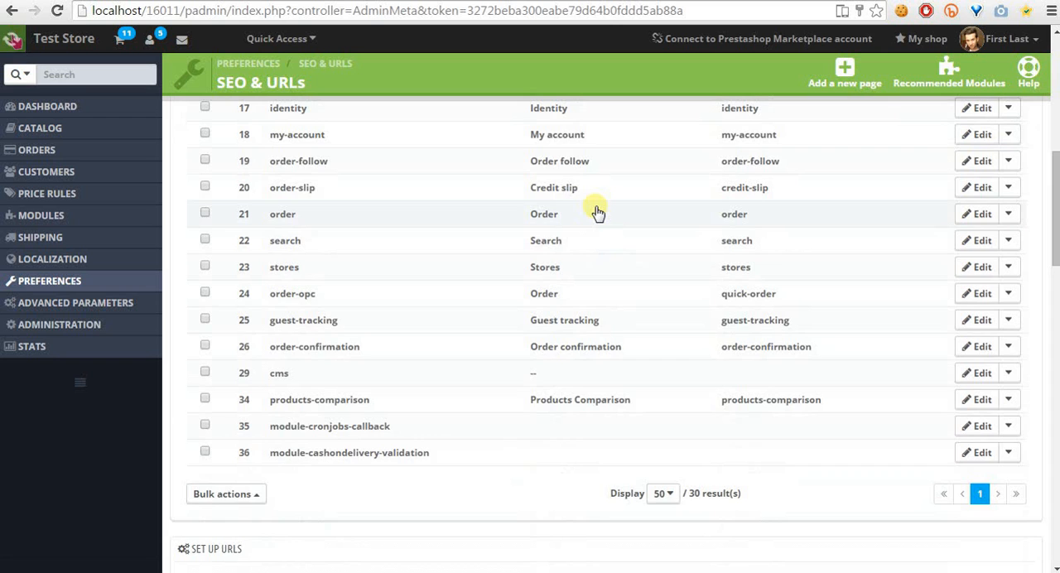
Step: Save product route {category:/}{rewrite}.html and category route {parent_categories:/}{rewrite}/
{"action": "scroll", "scroll_direction": "down", "scroll_amount": 3}
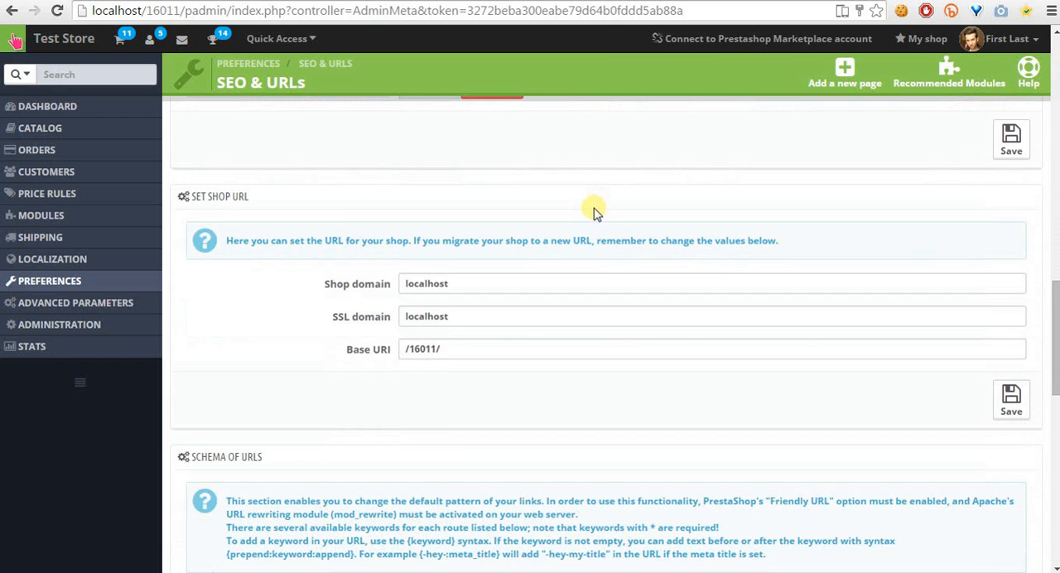
{"action": "scroll", "scroll_direction": "down", "scroll_amount": 3}
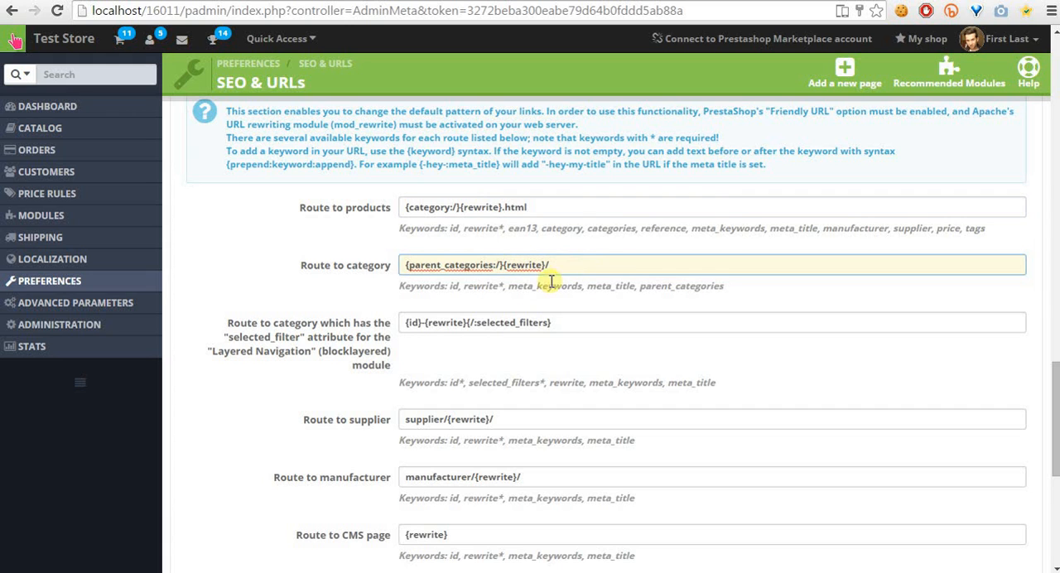
{"action": "scroll", "scroll_direction": "down", "scroll_amount": 3}
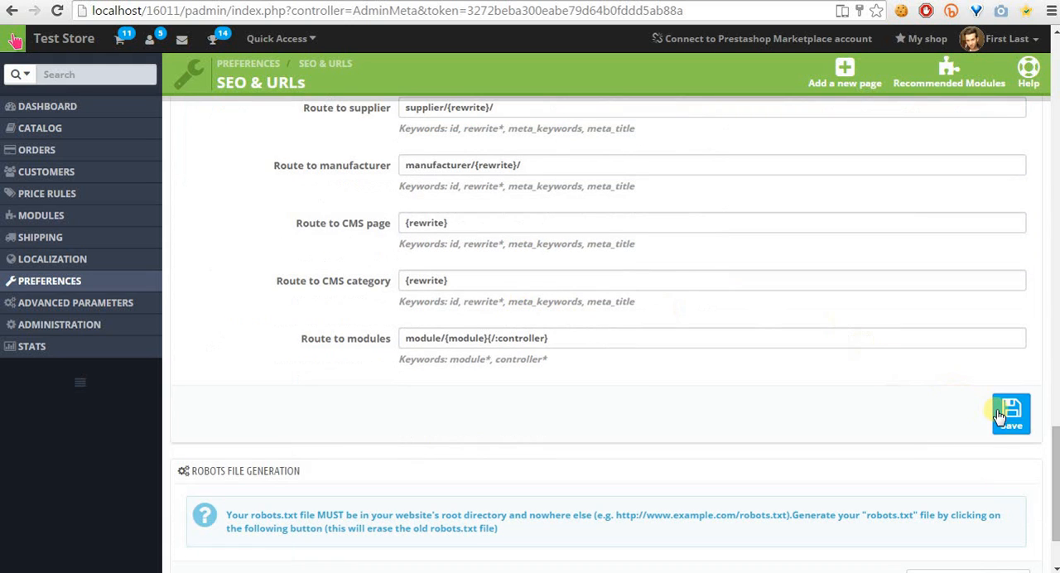
{"action": "left_click", "coordinate": [1009, 412]}
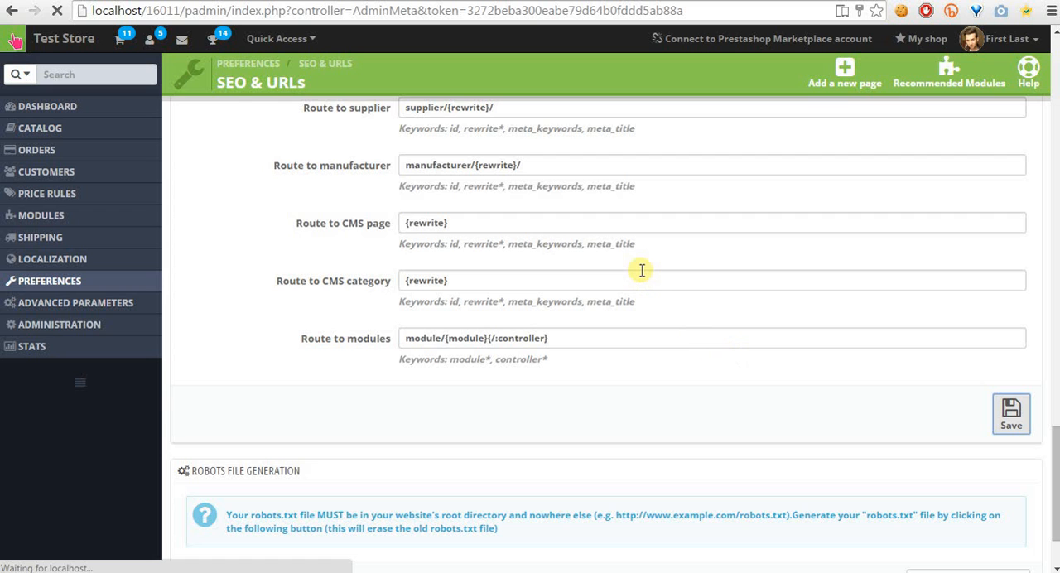
{"action": "left_click", "coordinate": [1011, 414]}
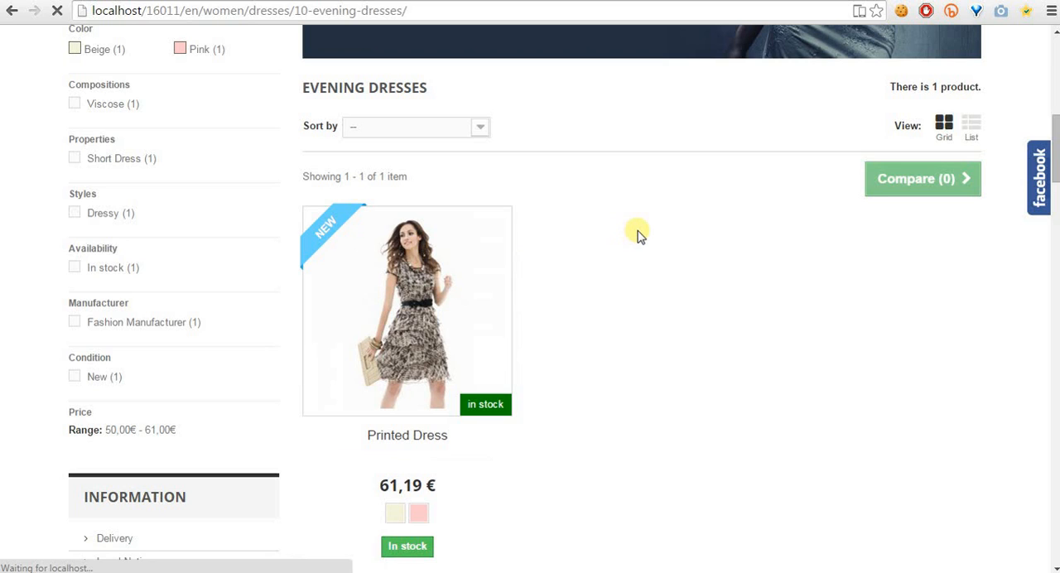
{"action": "mouse_move", "coordinate": [644, 232]}
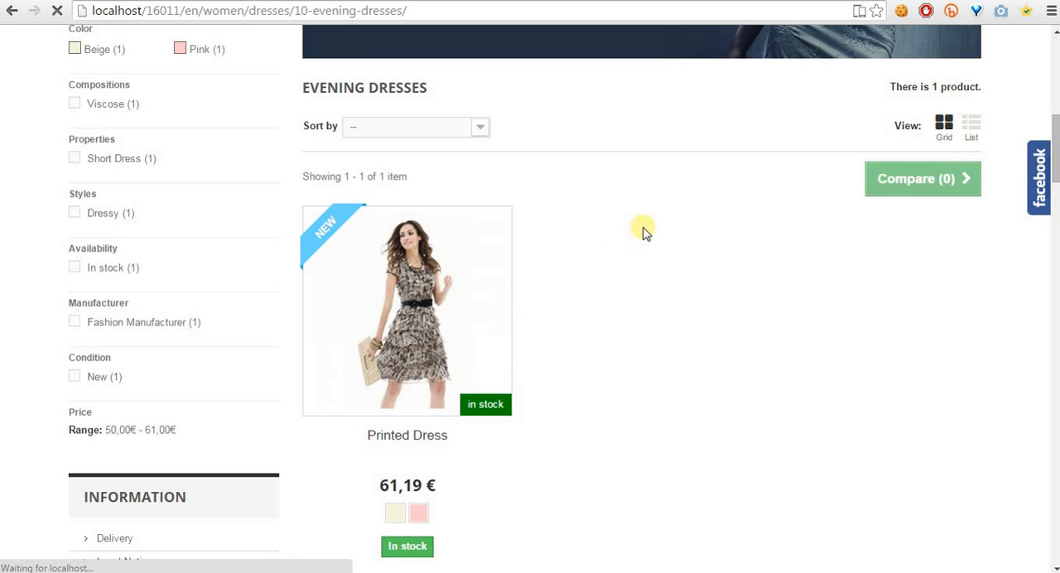
{"action": "mouse_move", "coordinate": [655, 225]}
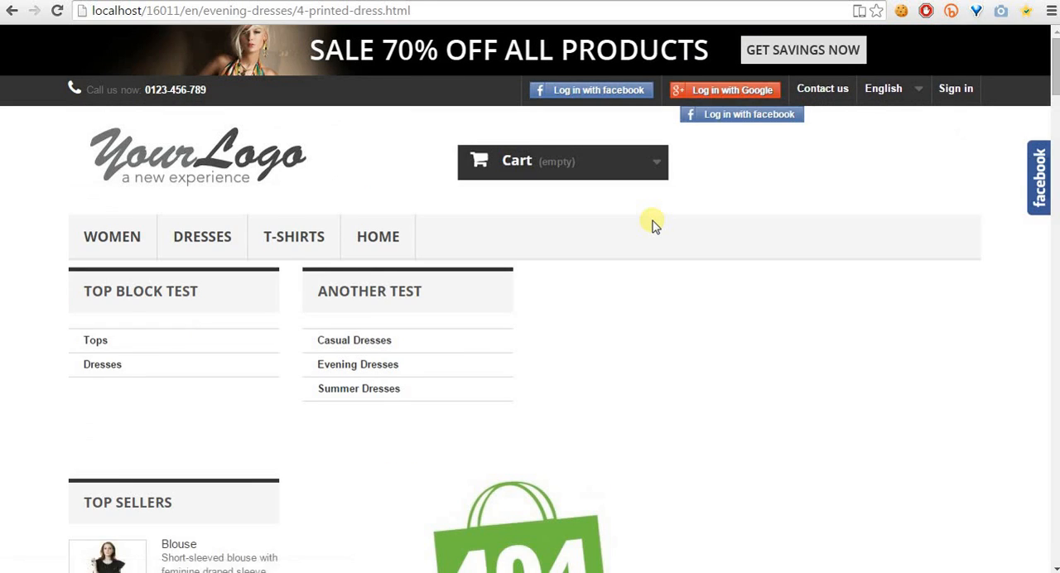
Step: Test product links by opening Blouse under Top Sellers, retrying once
{"action": "scroll", "scroll_direction": "down", "scroll_amount": 3}
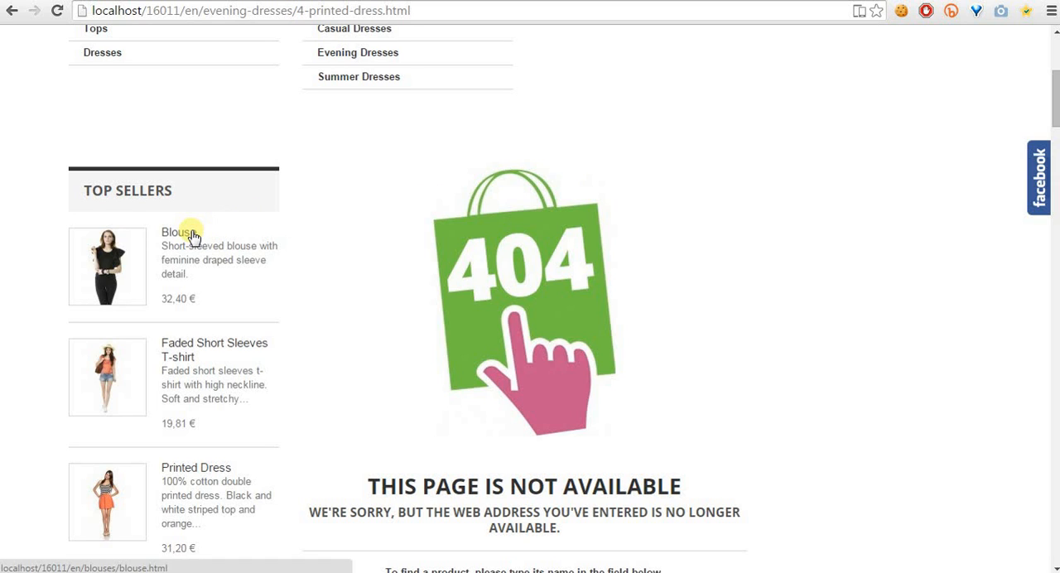
{"action": "left_click", "coordinate": [178, 232]}
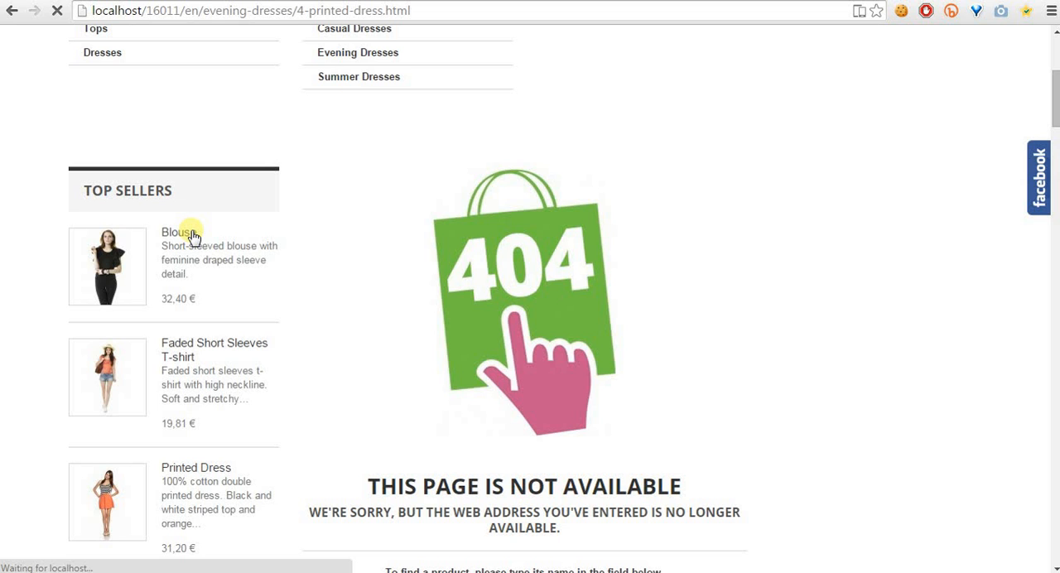
{"action": "left_click", "coordinate": [177, 232]}
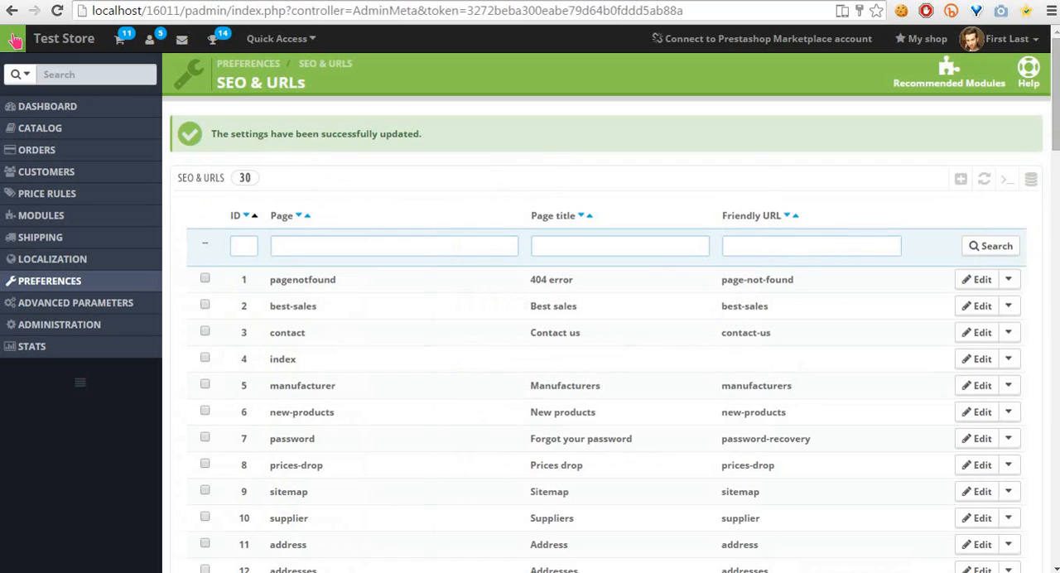
Step: Change the layered-navigation category route to {rewrite}{/:selected_filters} and scroll to Save
{"action": "scroll", "scroll_direction": "down", "scroll_amount": 3}
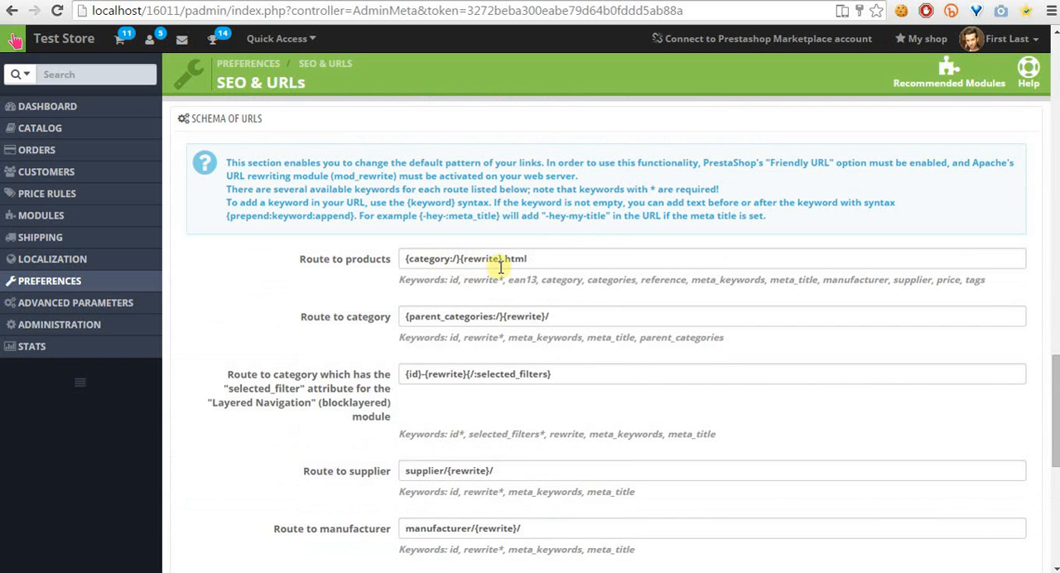
{"action": "mouse_move", "coordinate": [422, 374]}
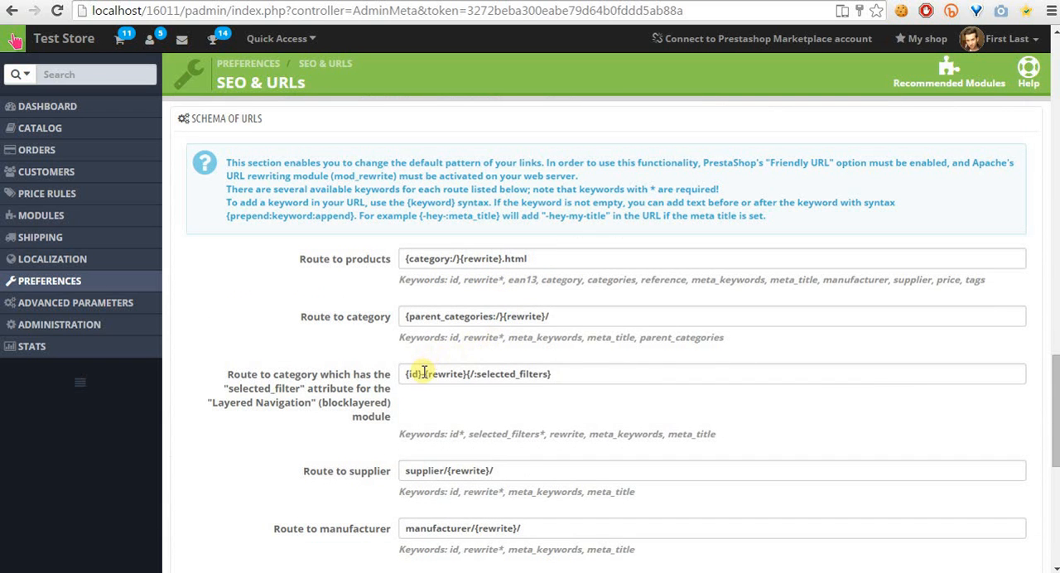
{"action": "scroll", "scroll_direction": "down", "scroll_amount": 3}
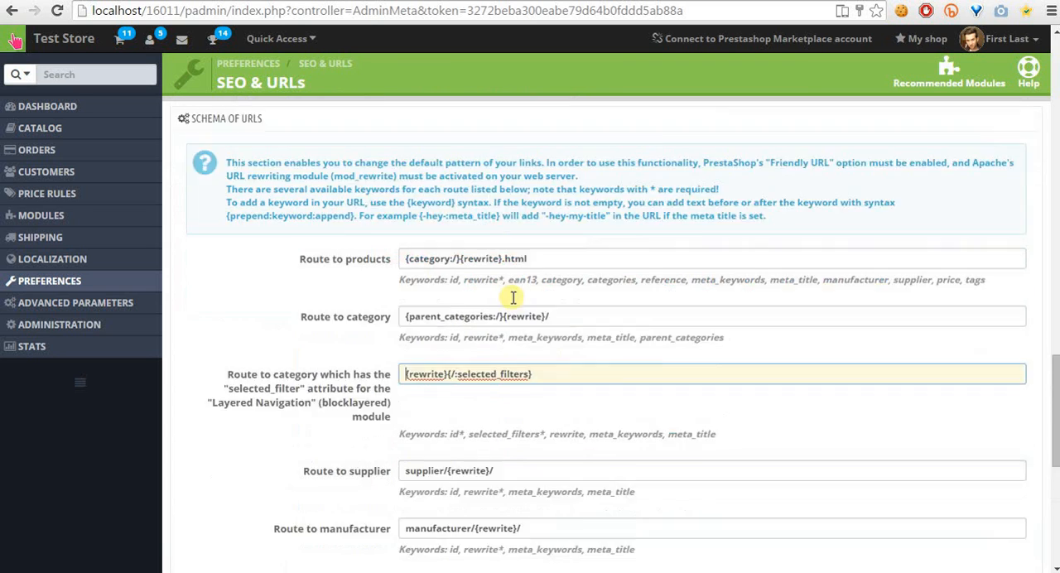
{"action": "scroll", "scroll_direction": "down", "scroll_amount": 3}
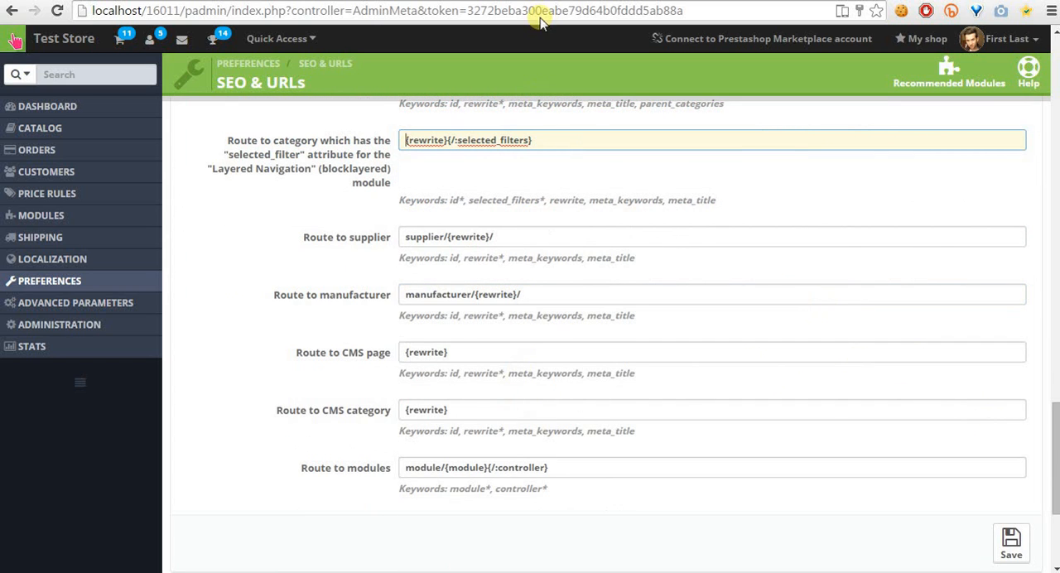